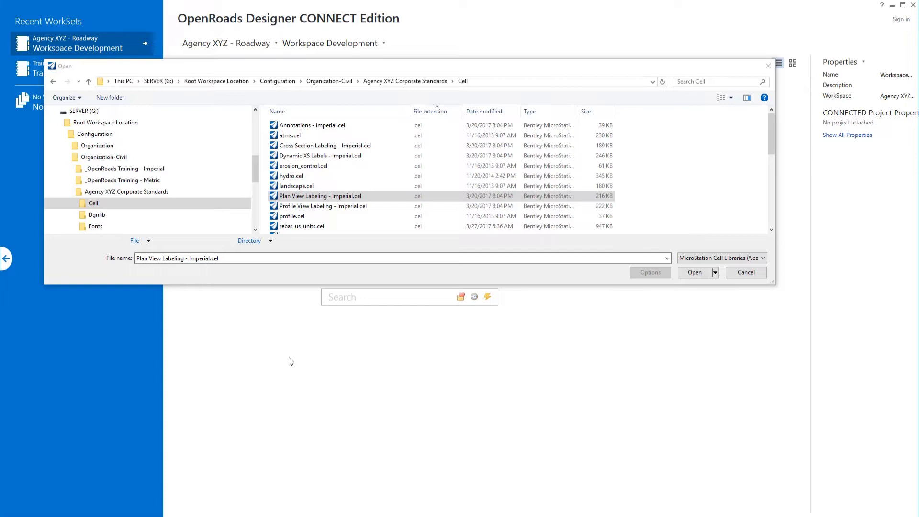
pyautogui.moveTo(291, 352)
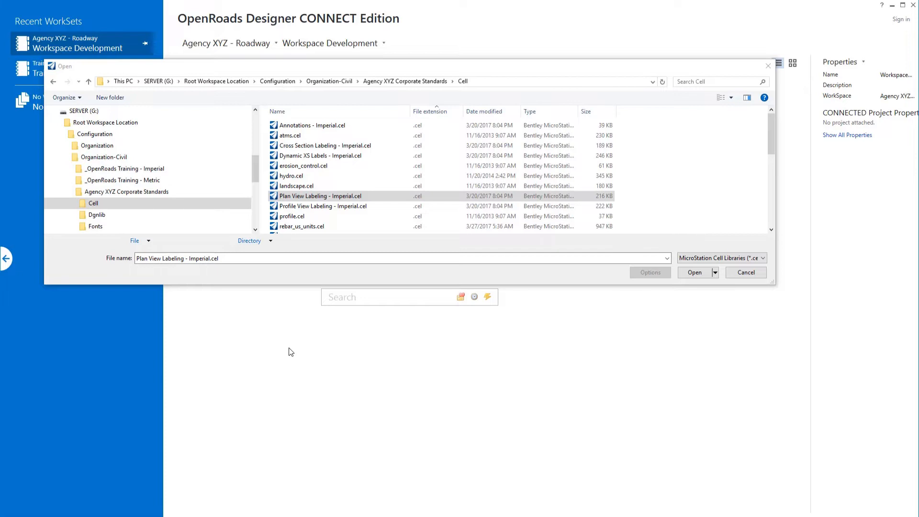
pyautogui.moveTo(289, 350)
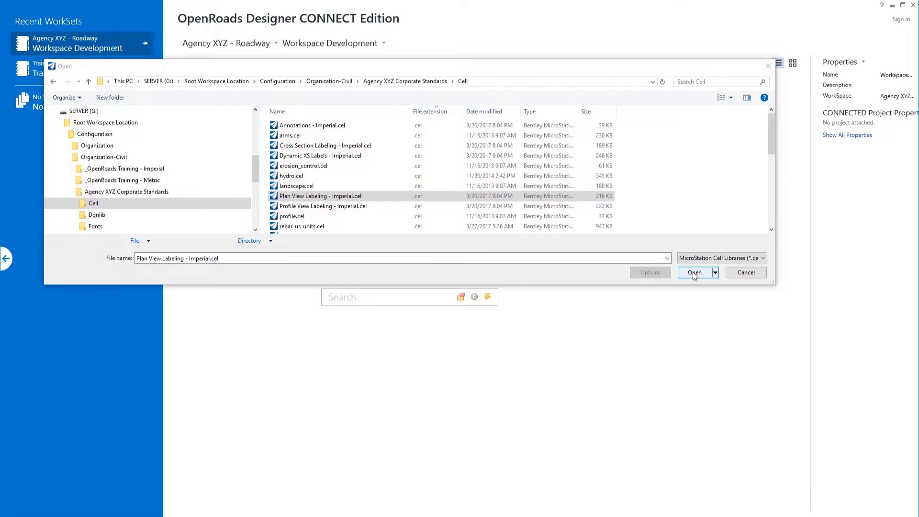
# - Open the Plan View Labeling library and view the XY coordinates and partial station label cells
pyautogui.click(694, 272)
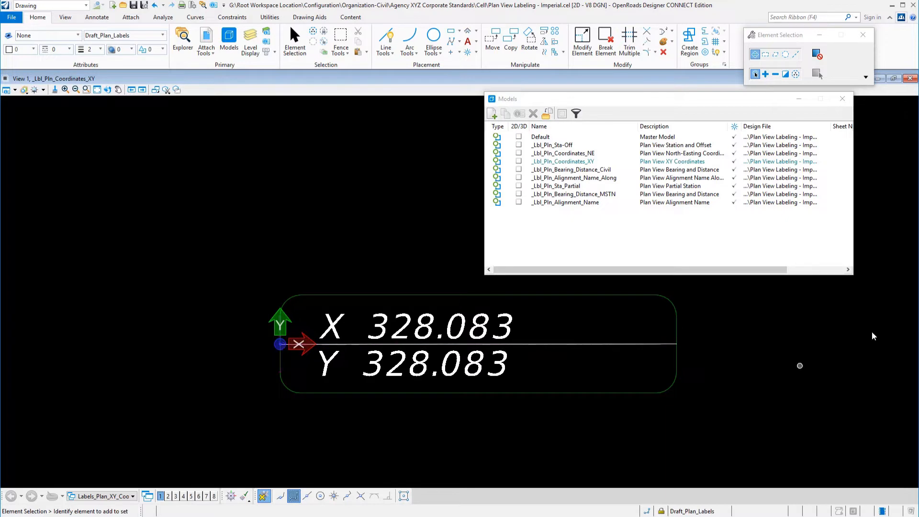
pyautogui.click(540, 136)
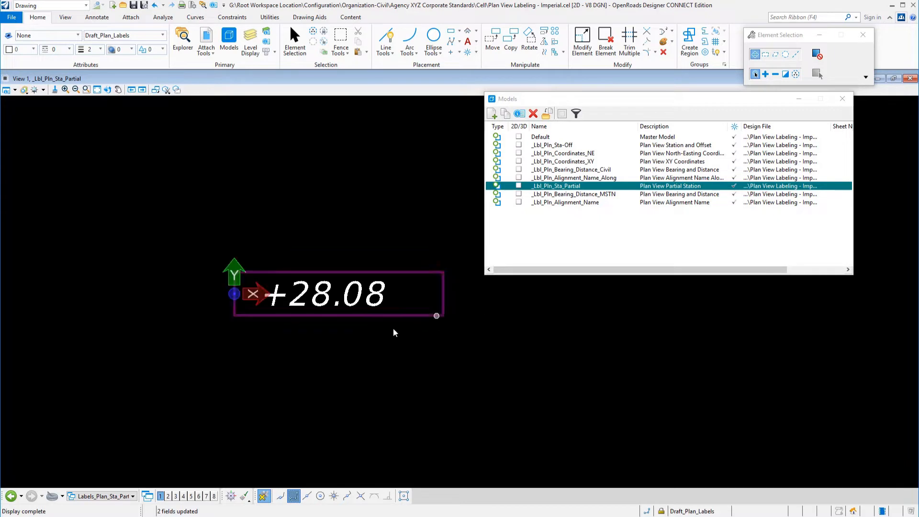
pyautogui.moveTo(283, 320)
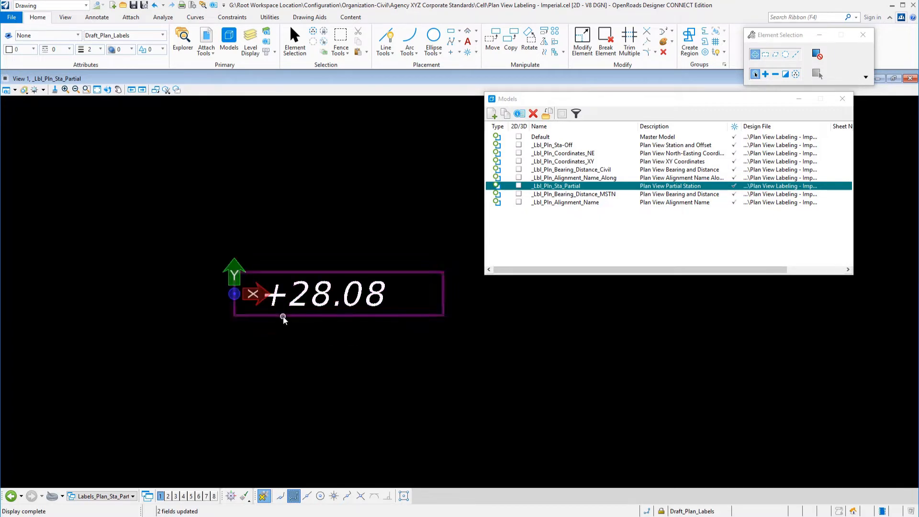
pyautogui.moveTo(284, 316)
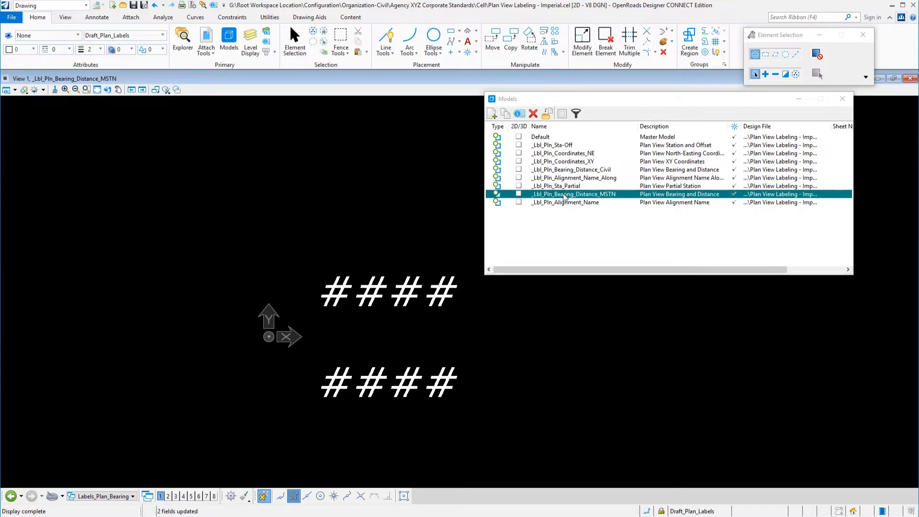
pyautogui.moveTo(558, 206)
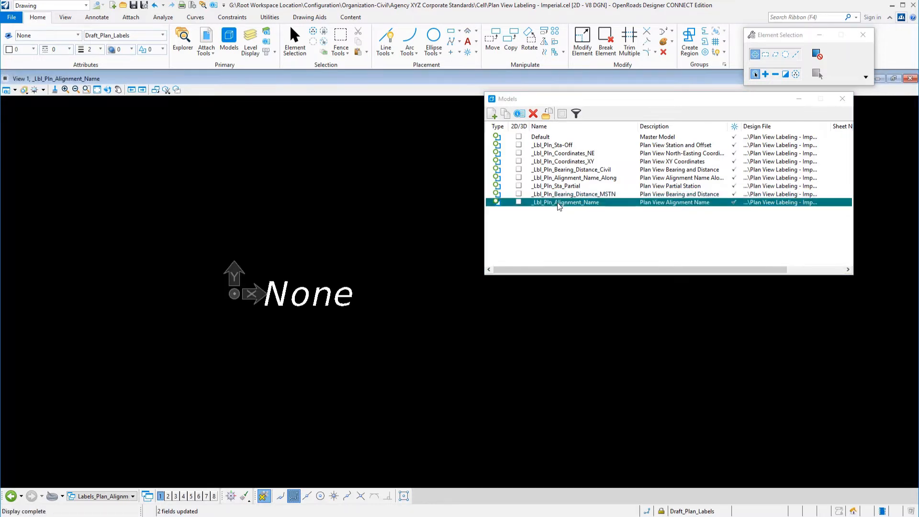
pyautogui.moveTo(591, 207)
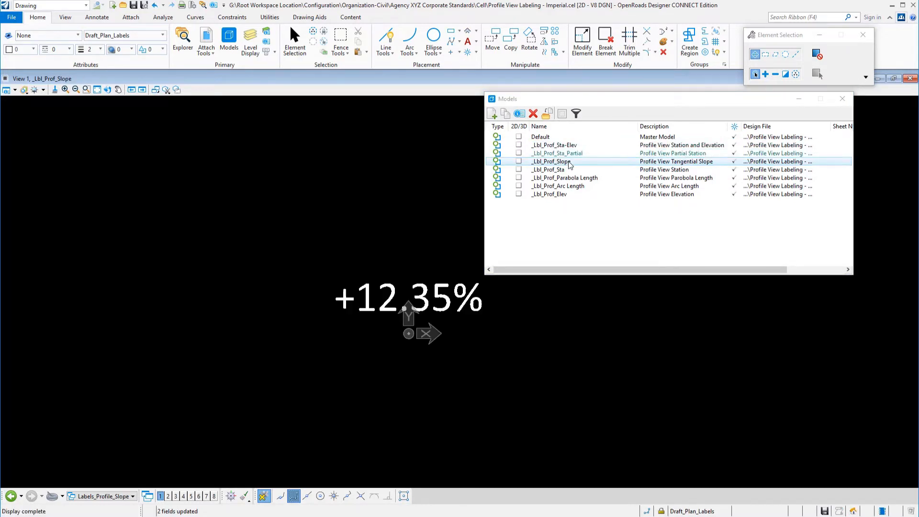
# - View the _Lbl_Prof_Slope tangential slope label cell from the profile library
pyautogui.click(547, 168)
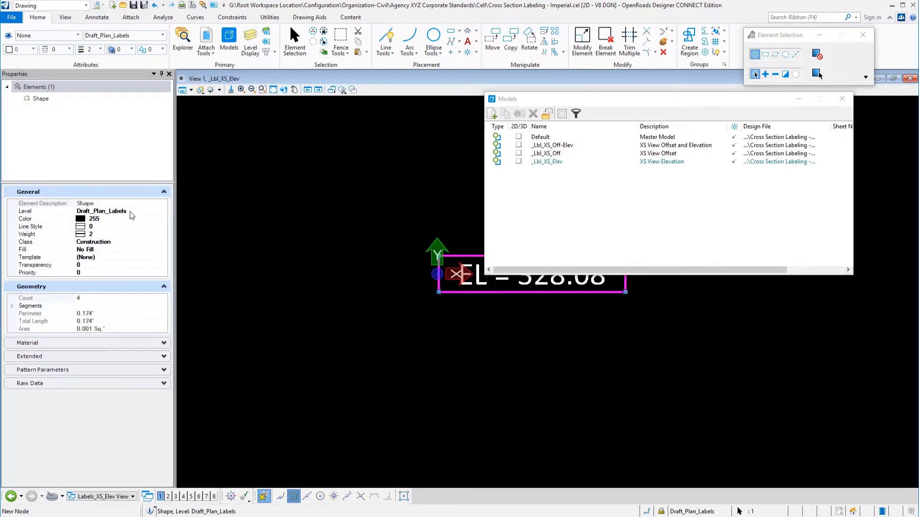
# - Inspect the border box's level and colour in Properties, cancelling the colour picker unchanged
pyautogui.click(110, 210)
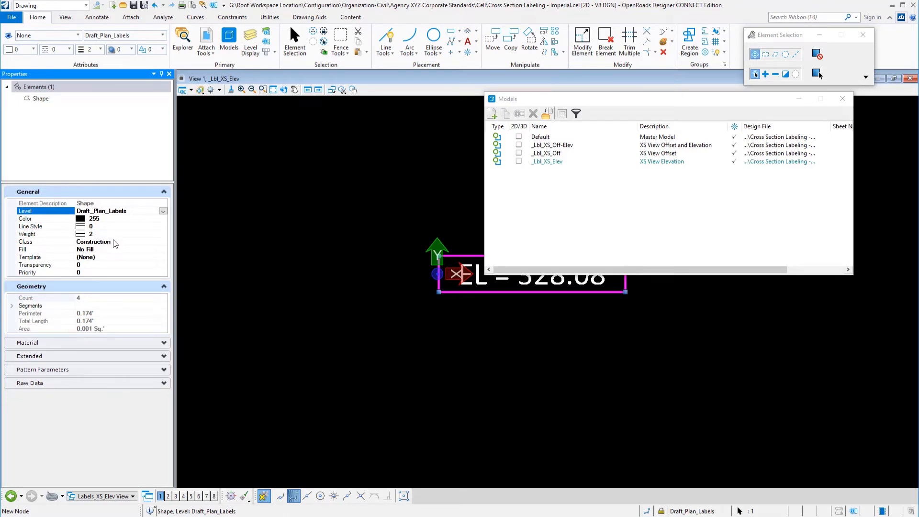
pyautogui.moveTo(107, 221)
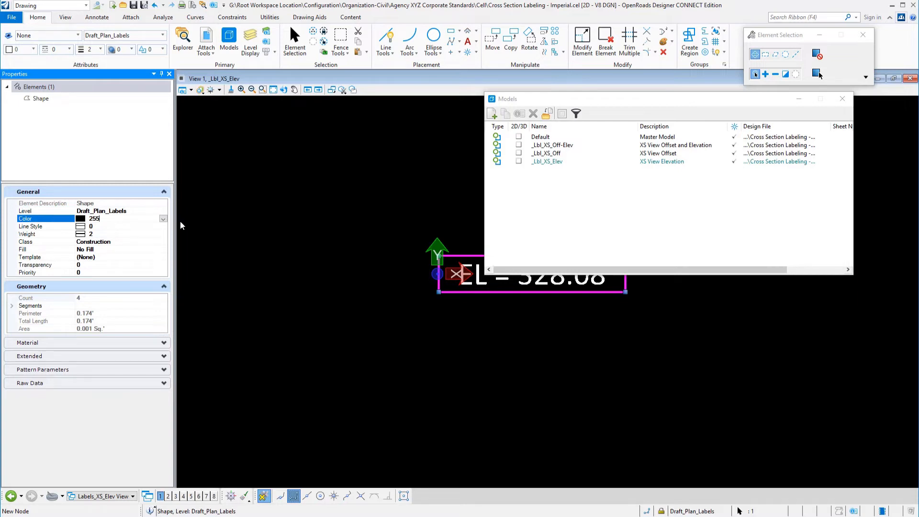
pyautogui.click(162, 218)
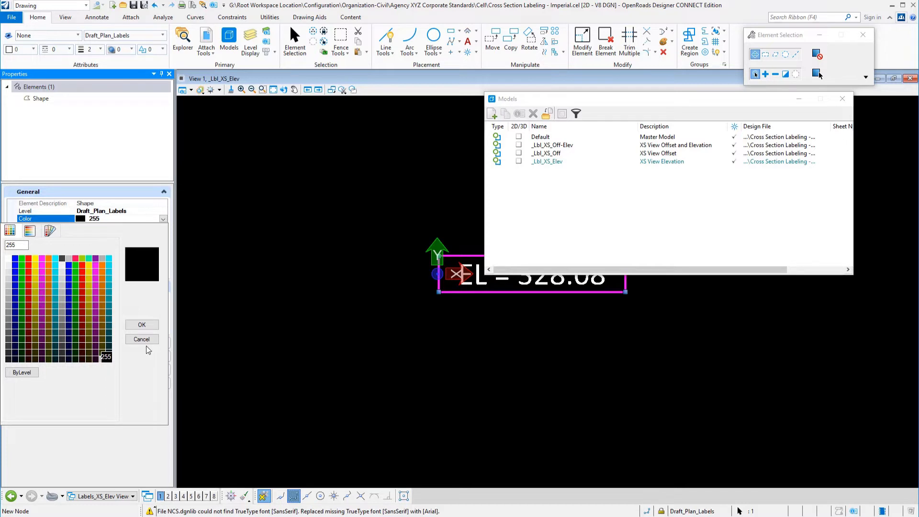
pyautogui.click(142, 324)
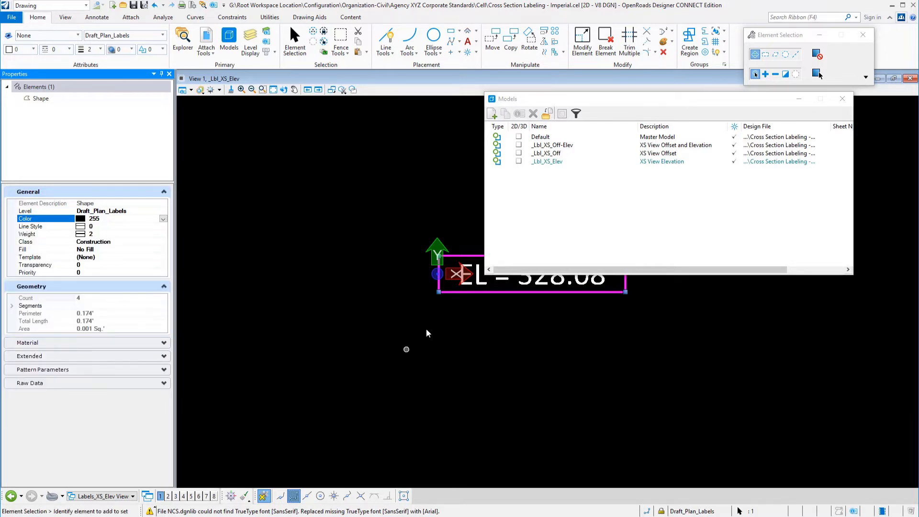
pyautogui.moveTo(641, 339)
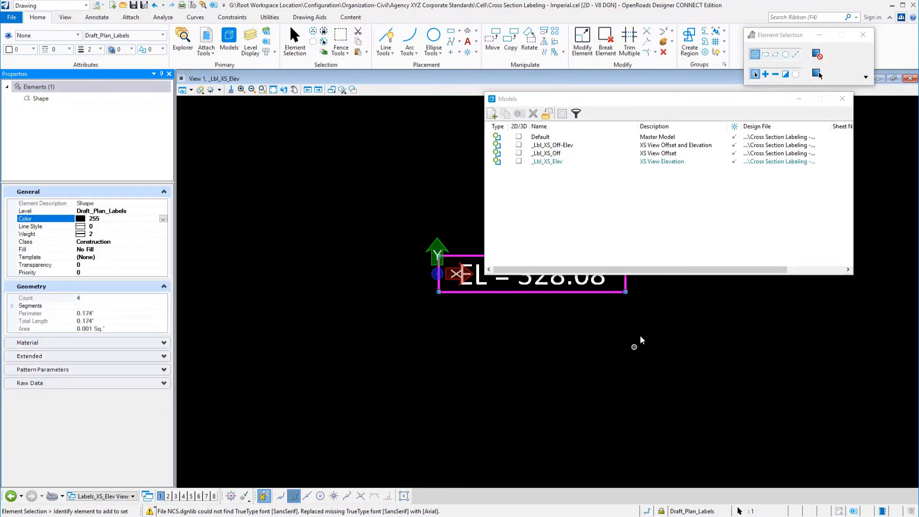
pyautogui.click(319, 282)
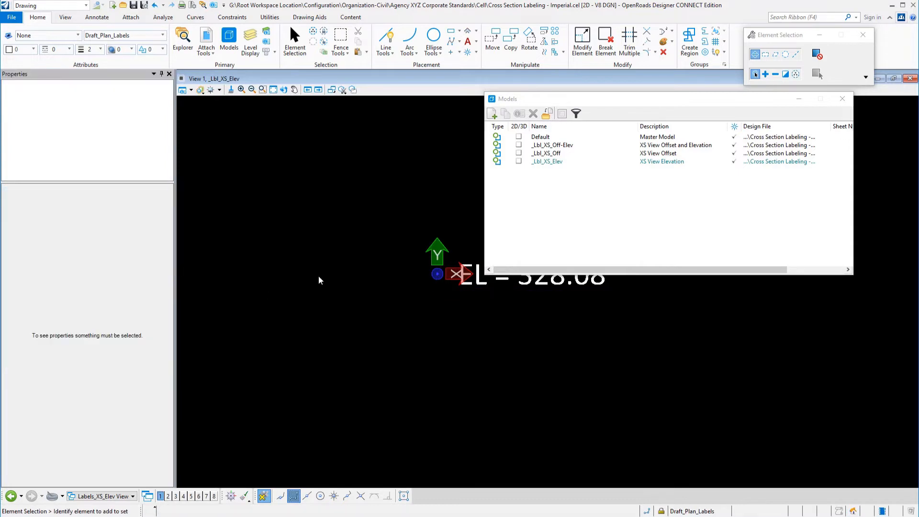
pyautogui.moveTo(467, 295)
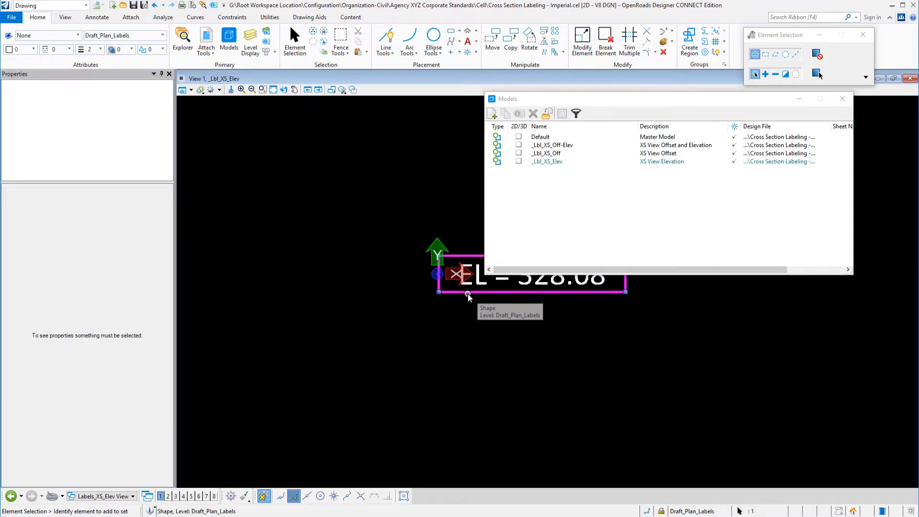
# - Reselect and deselect the border box, then close the Models list
pyautogui.click(468, 295)
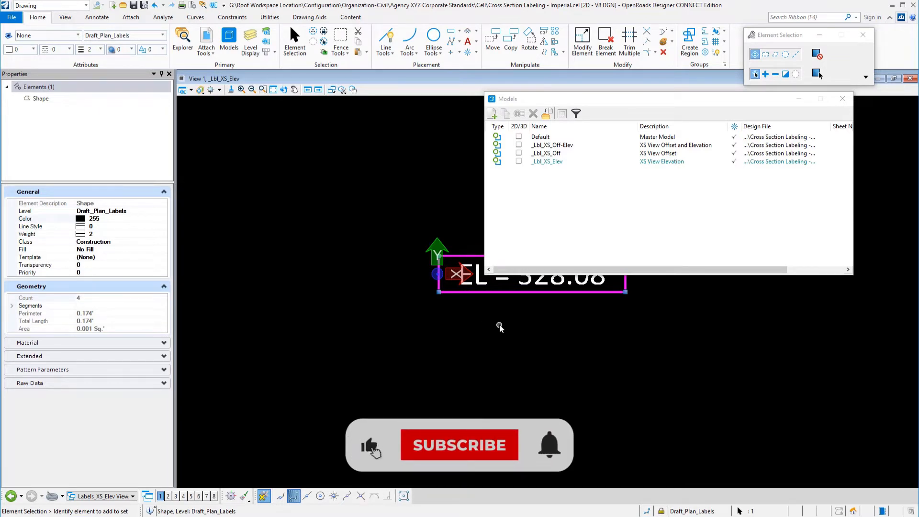
pyautogui.click(460, 445)
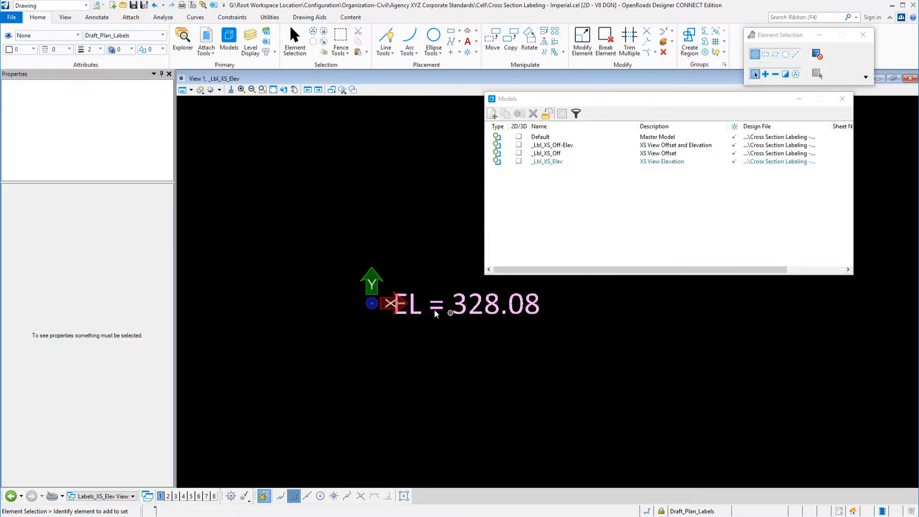
pyautogui.moveTo(511, 312)
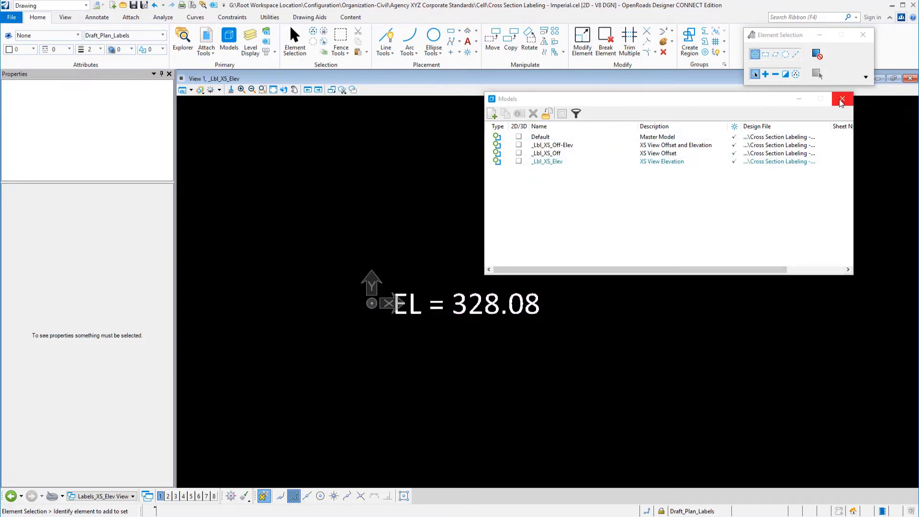
pyautogui.click(842, 98)
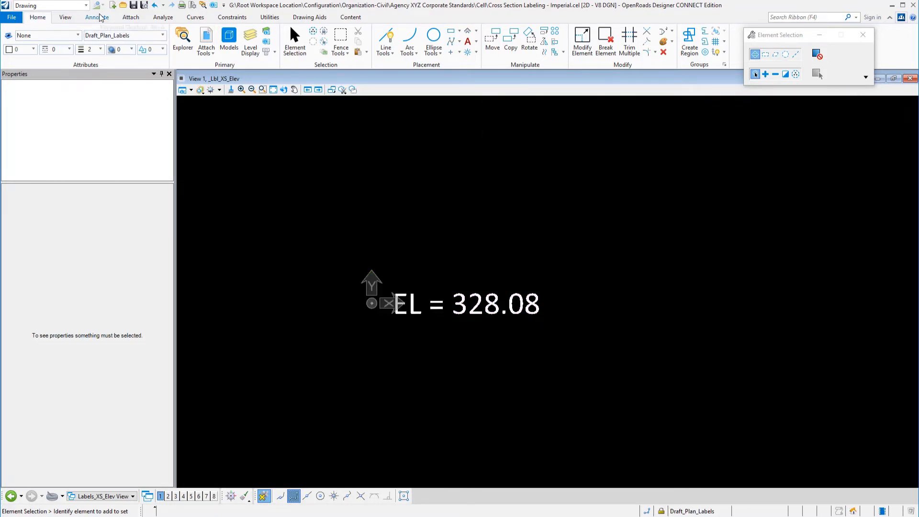
# - Bring up the Annotate tools to start placing text beside the elevation label
pyautogui.click(98, 18)
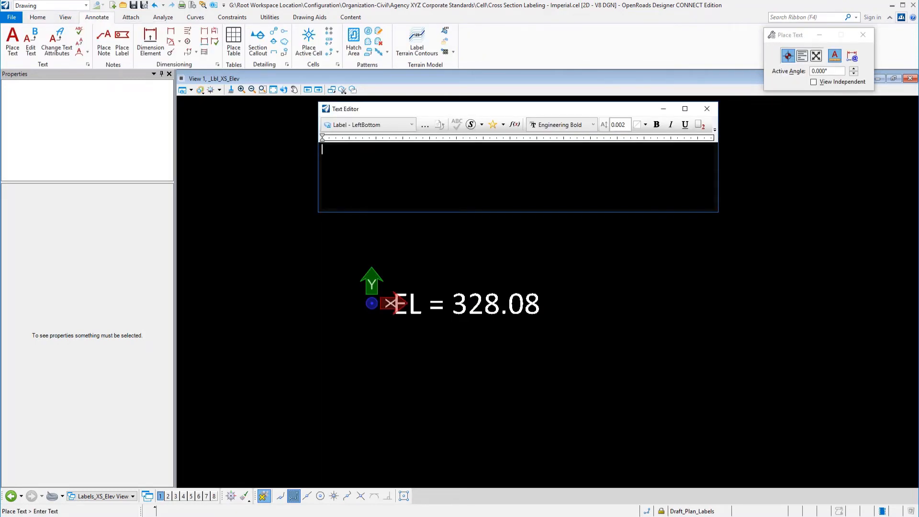
pyautogui.moveTo(394, 129)
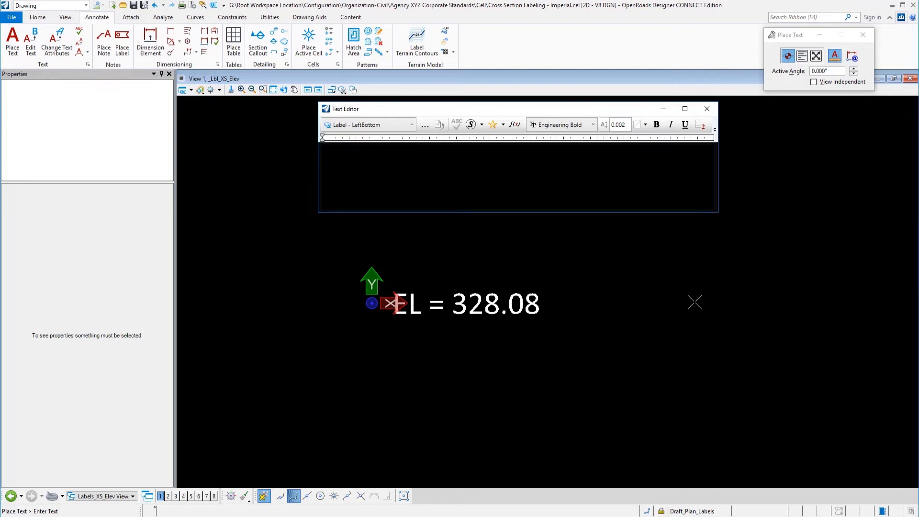
pyautogui.moveTo(692, 299)
pyautogui.write('EL =')
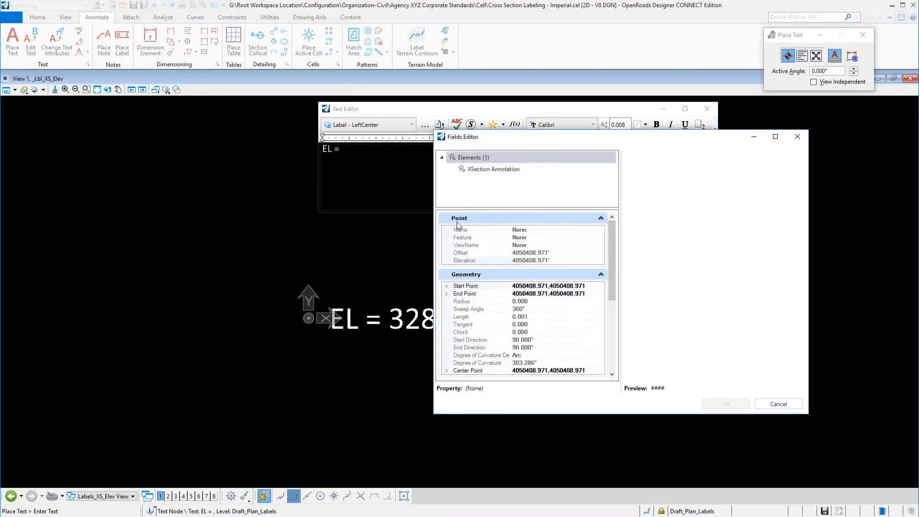
# - Set the elevation point-property field to MU master-units label format and confirm
pyautogui.click(465, 261)
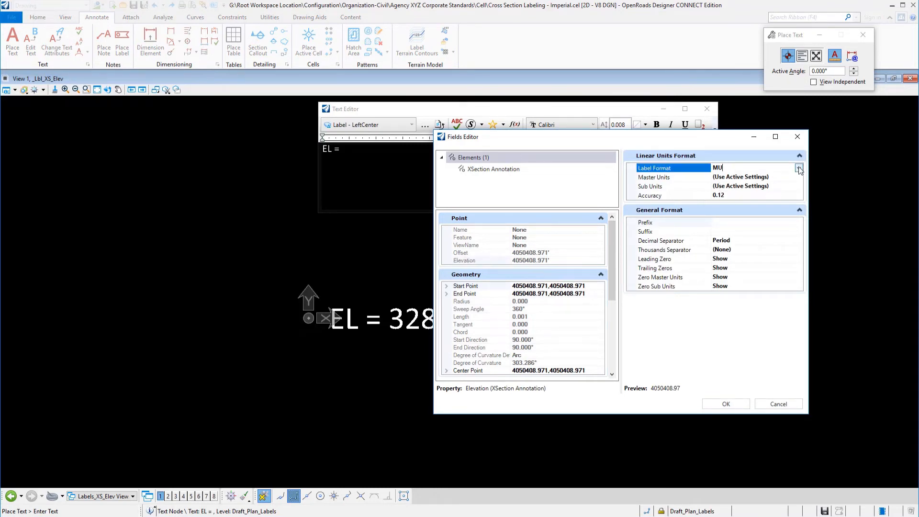
pyautogui.click(799, 167)
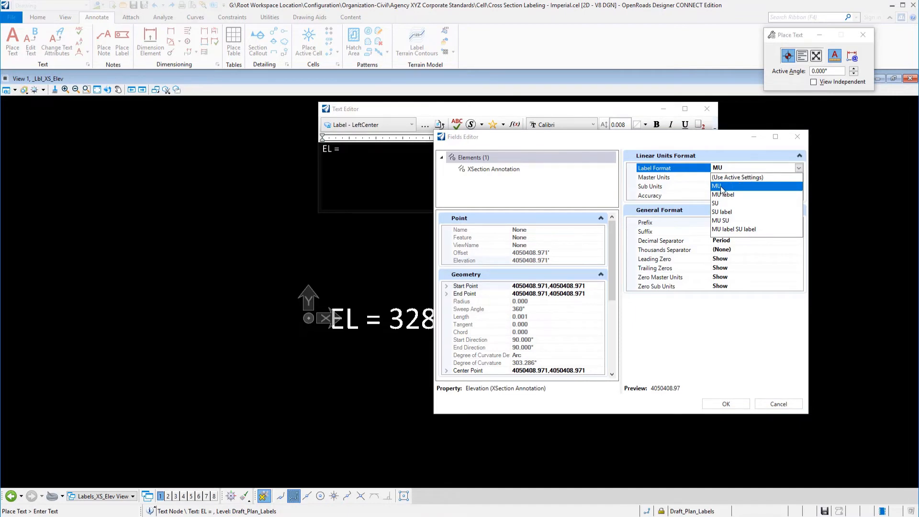
pyautogui.click(716, 186)
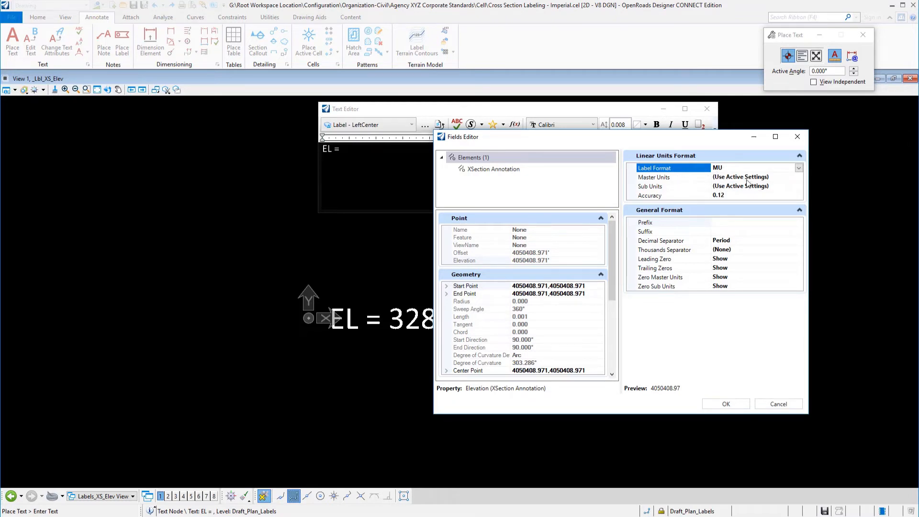
pyautogui.moveTo(738, 182)
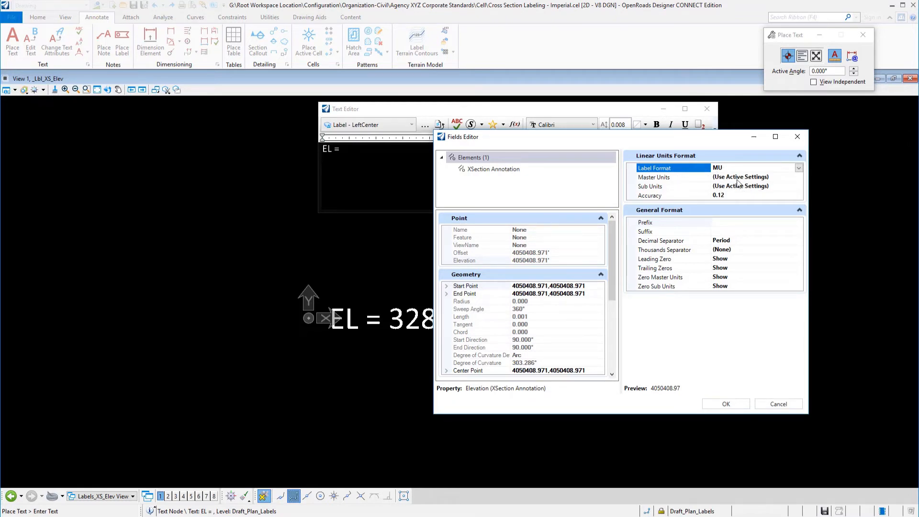
pyautogui.click(659, 195)
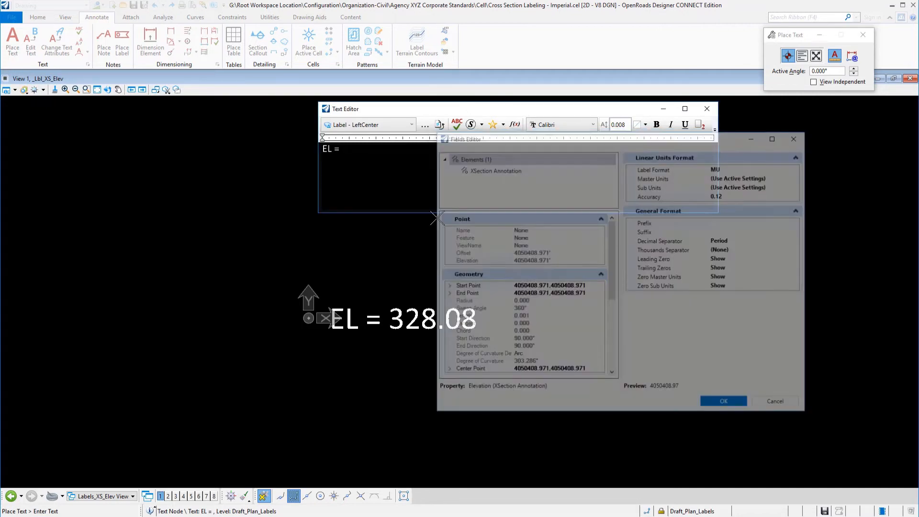
# - Confirm the field formatting so the EL = text with value 4050408.97 can be placed at the origin
pyautogui.click(724, 401)
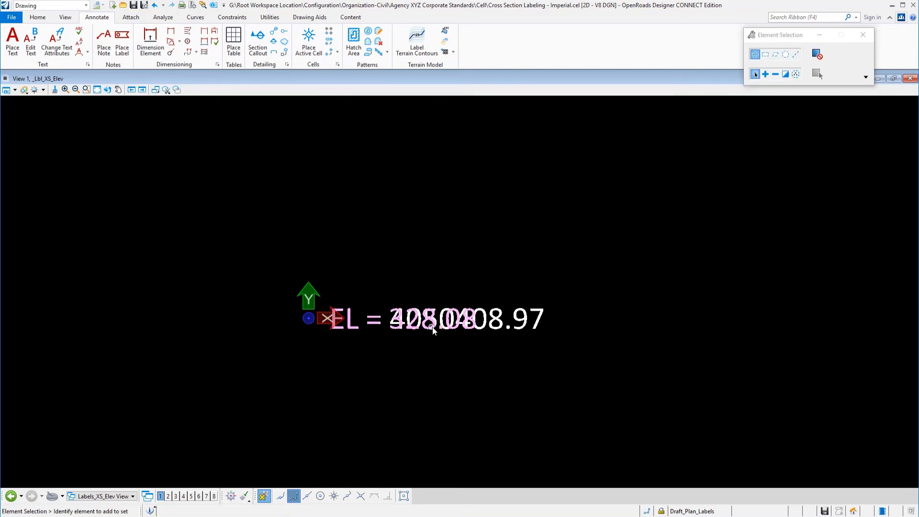
pyautogui.moveTo(433, 330)
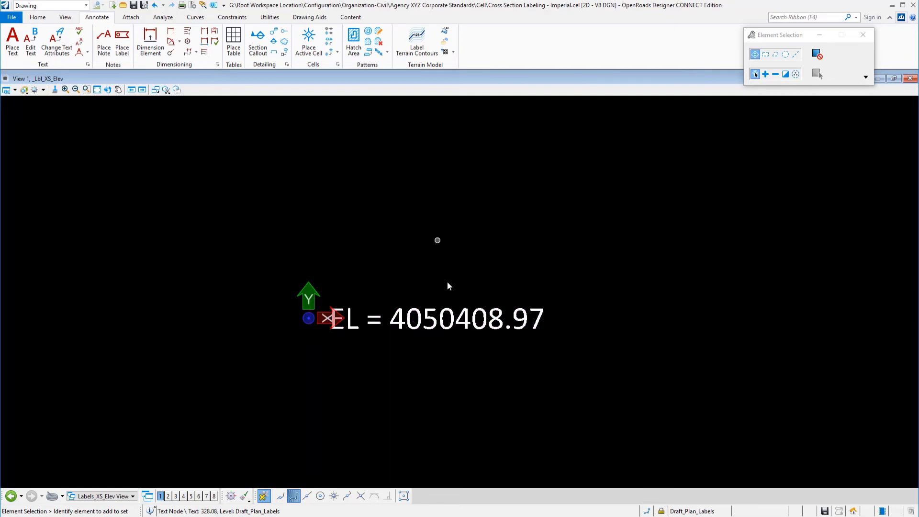
pyautogui.click(427, 326)
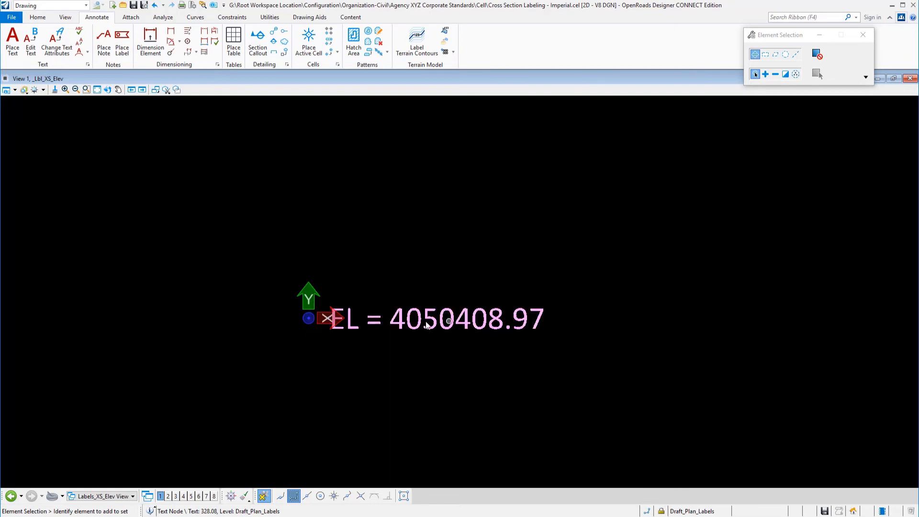
pyautogui.moveTo(514, 321)
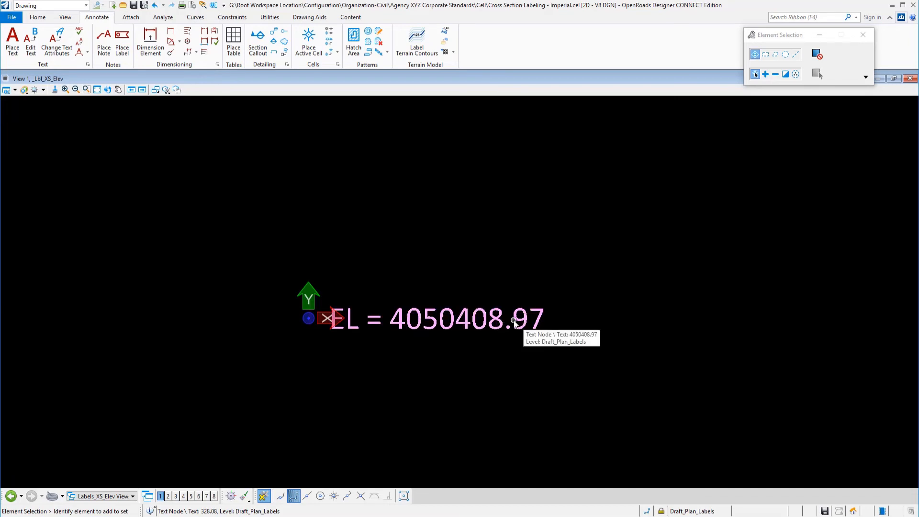
pyautogui.click(427, 301)
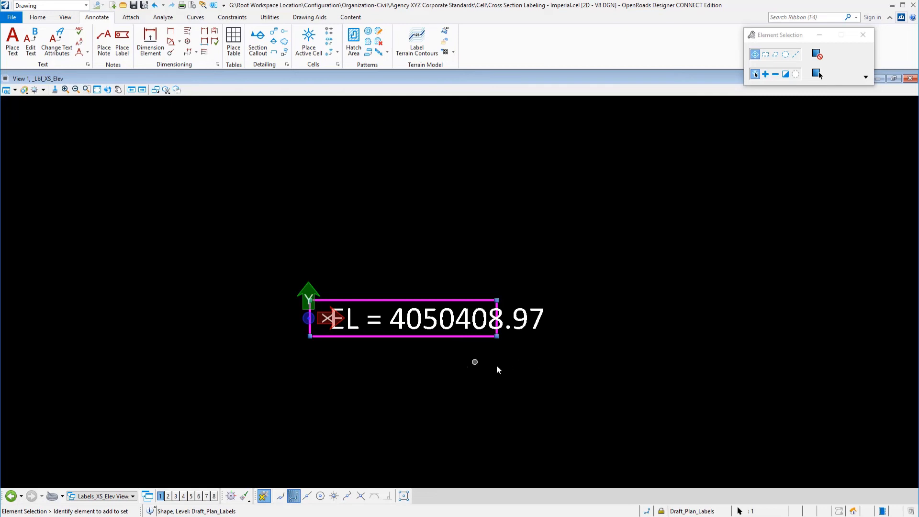
pyautogui.moveTo(497, 368)
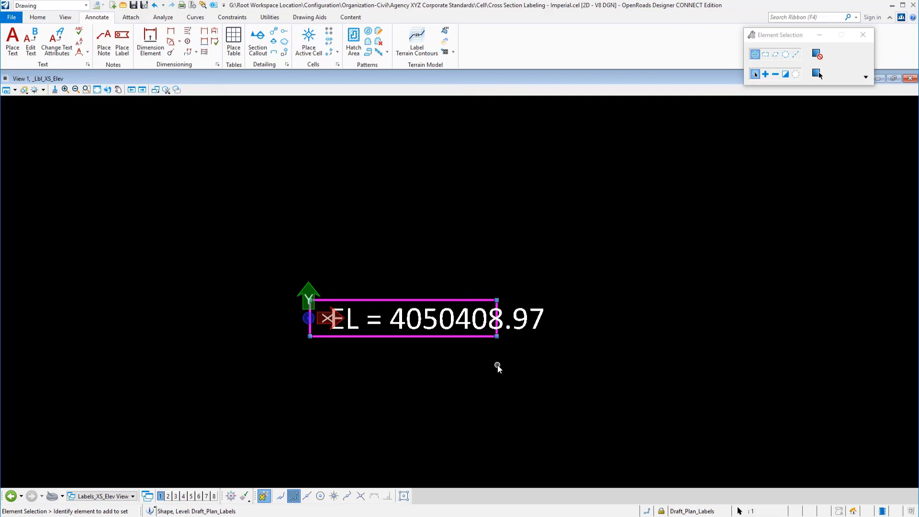
pyautogui.moveTo(461, 369)
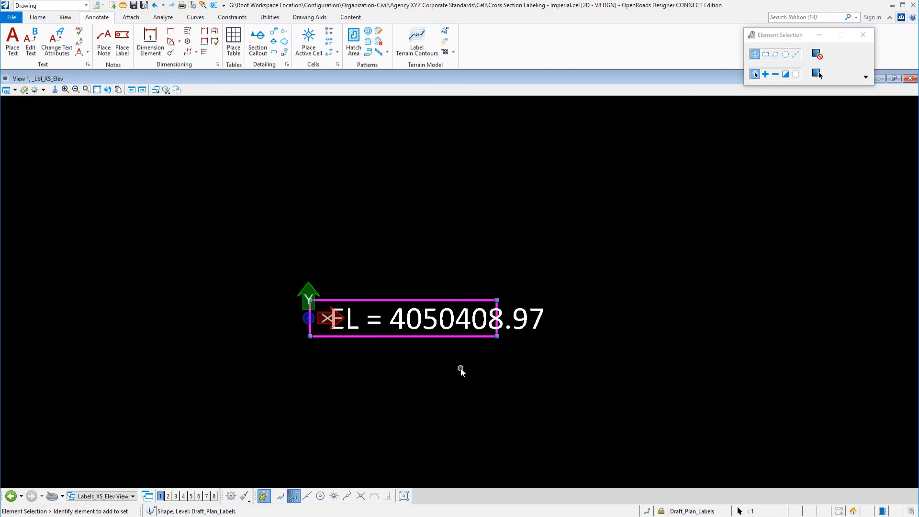
pyautogui.moveTo(458, 368)
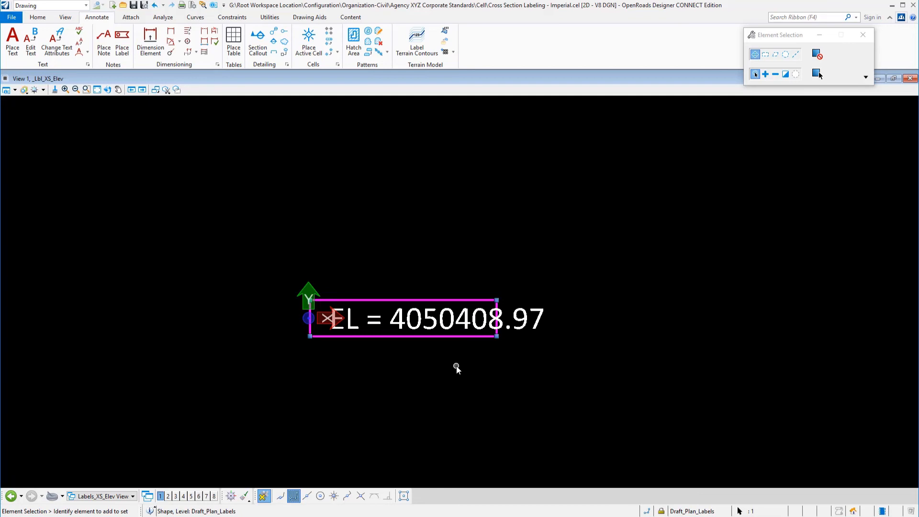
pyautogui.moveTo(490, 305)
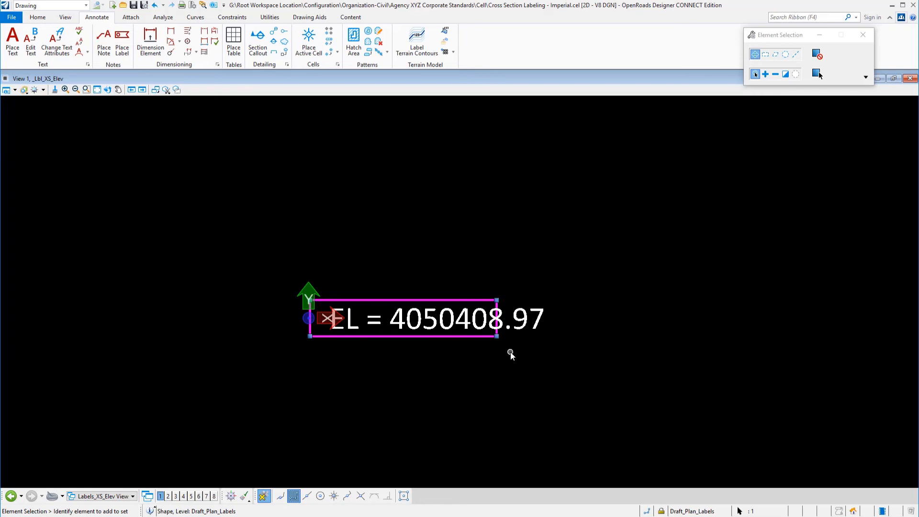
pyautogui.moveTo(441, 358)
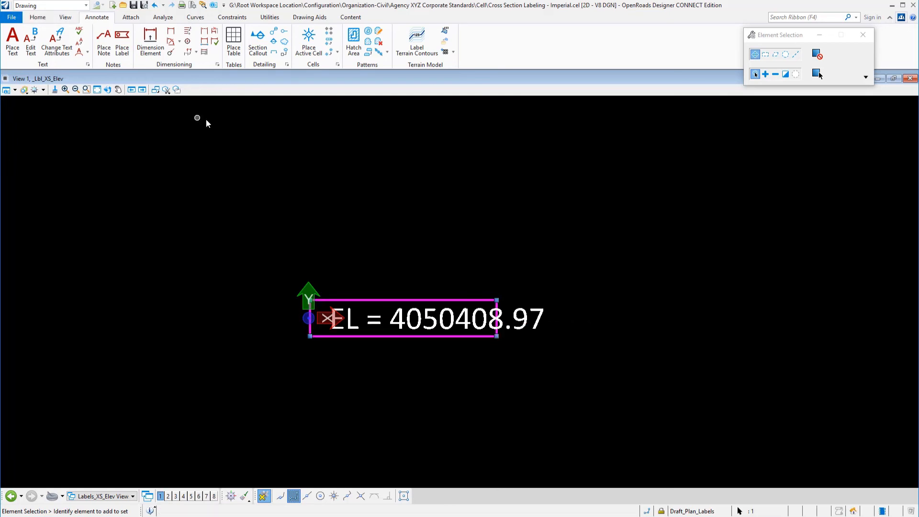
pyautogui.moveTo(565, 290)
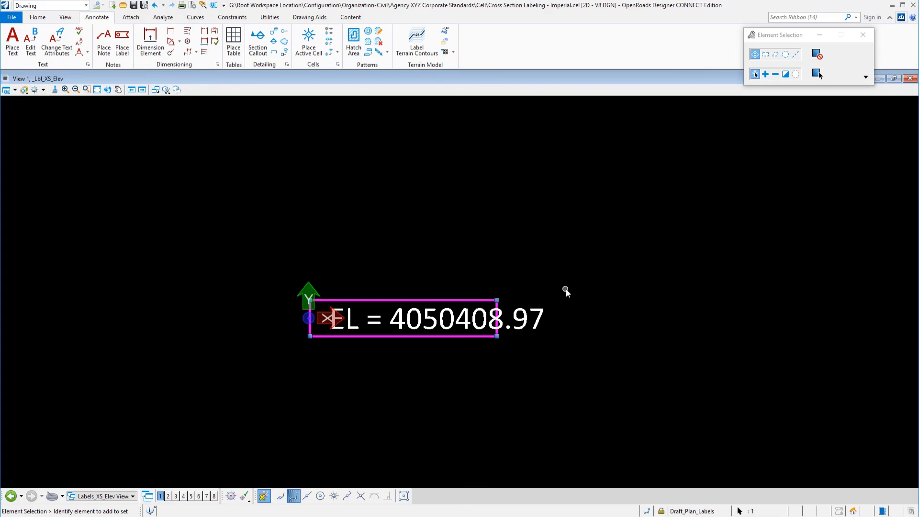
pyautogui.moveTo(385, 291)
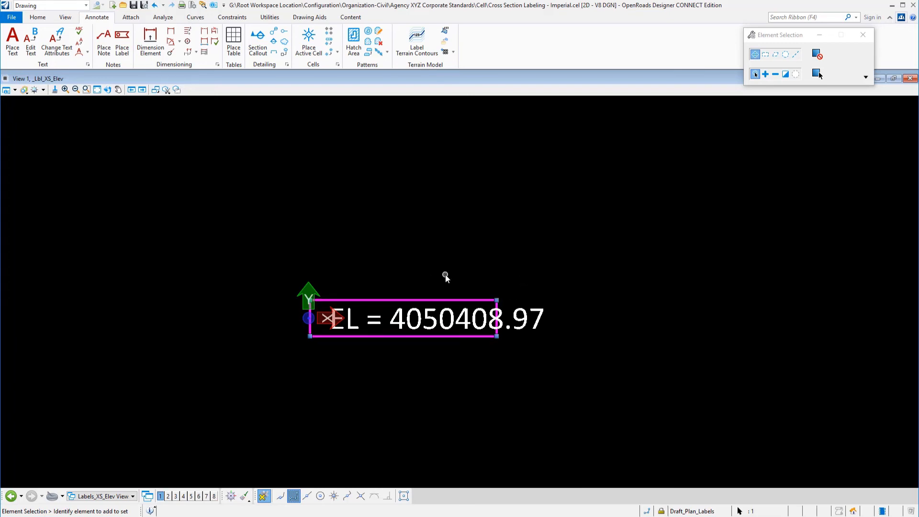
pyautogui.moveTo(545, 282)
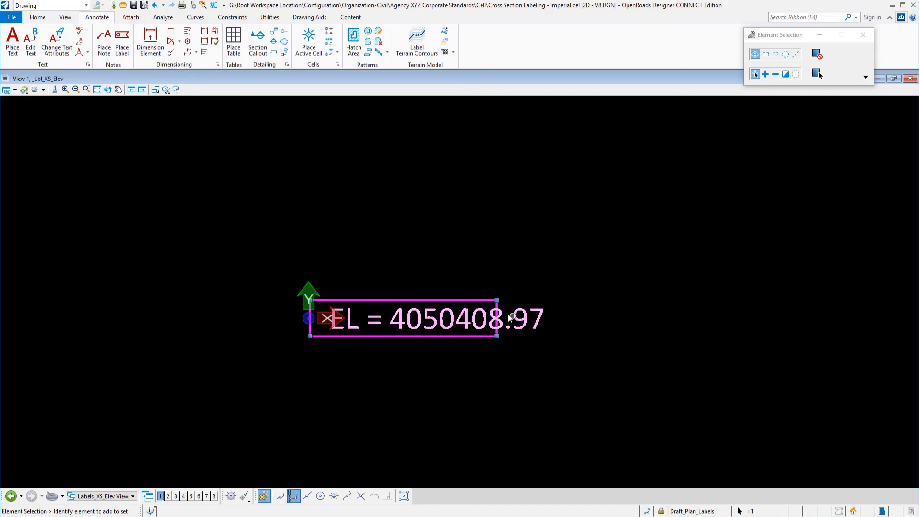
pyautogui.moveTo(411, 327)
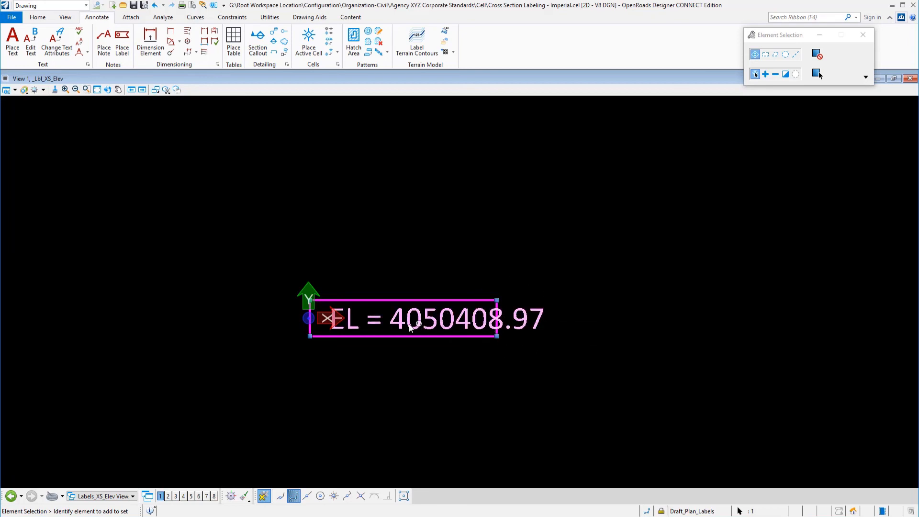
pyautogui.moveTo(497, 298)
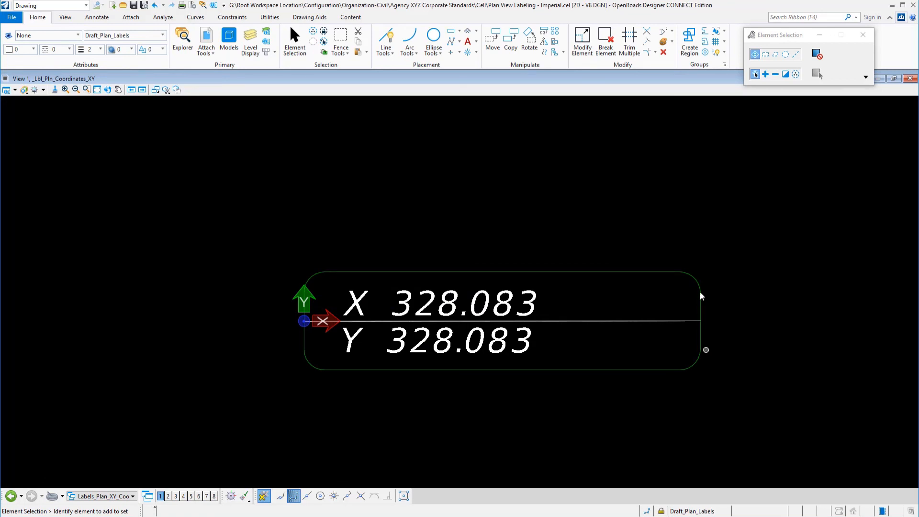
pyautogui.moveTo(692, 288)
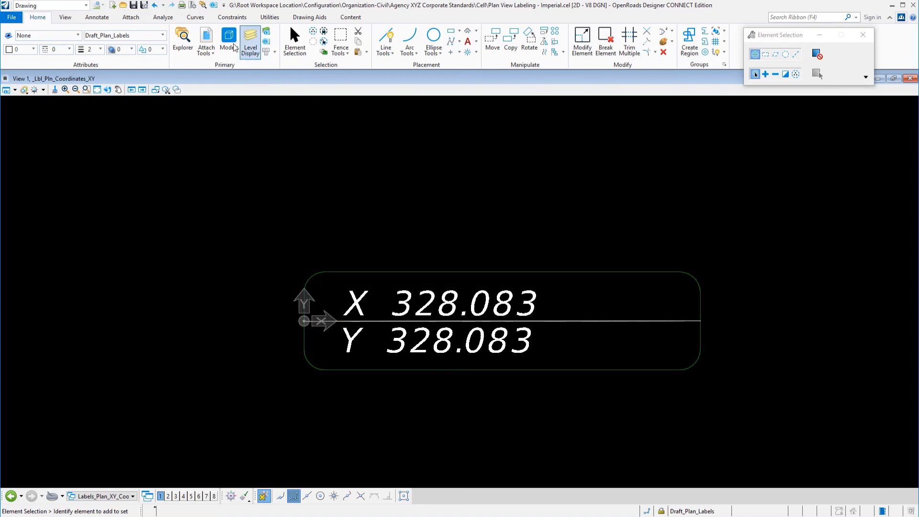
# - Show the _Lbl_Pln_Coordinates_XY model from the Models list, then close the list
pyautogui.click(228, 39)
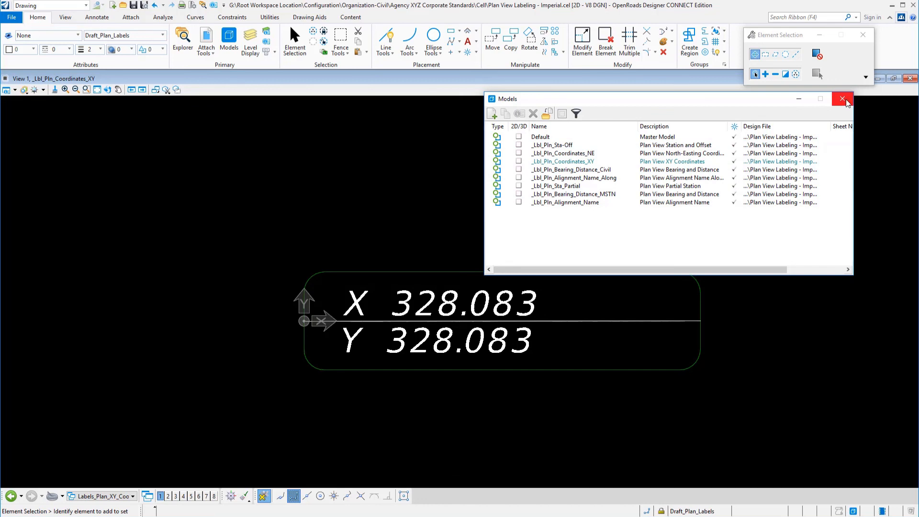
pyautogui.click(843, 98)
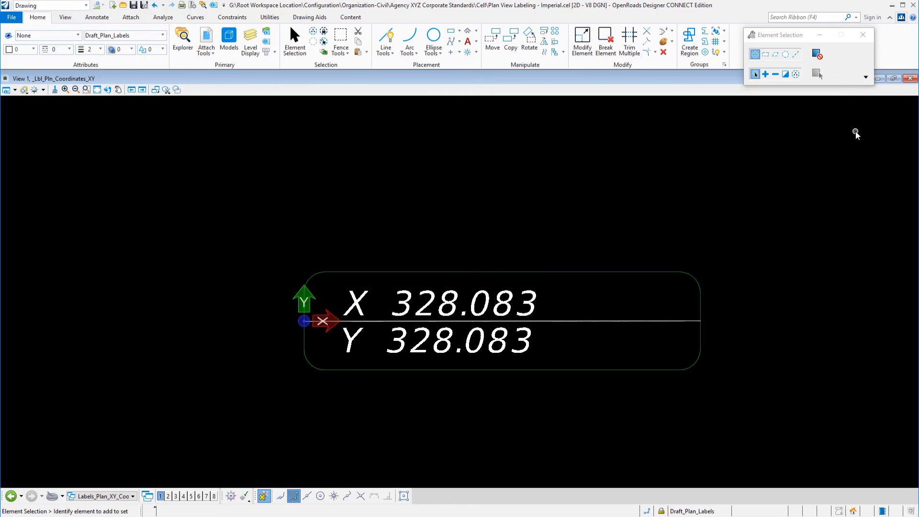